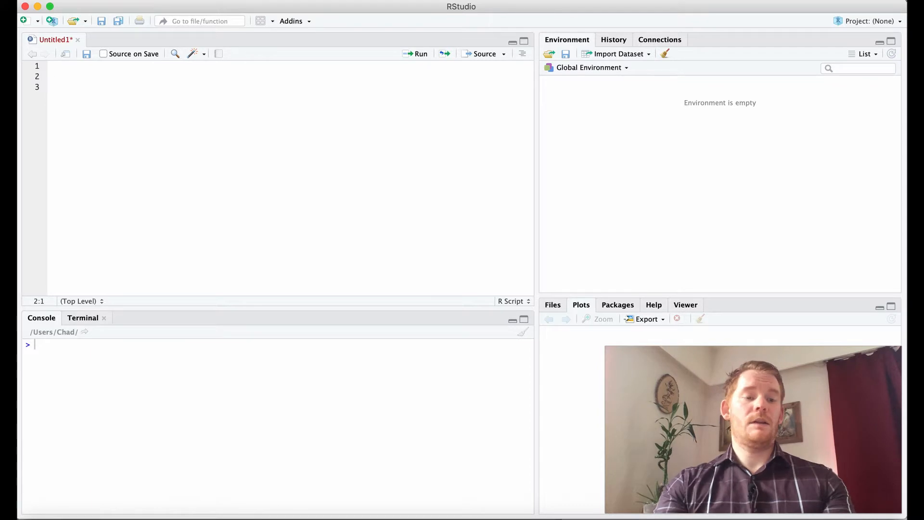
- Write the line data = read.csv('Sample_Data.csv') in the Untitled1 script
{"action": "type", "text": "read.csv("}
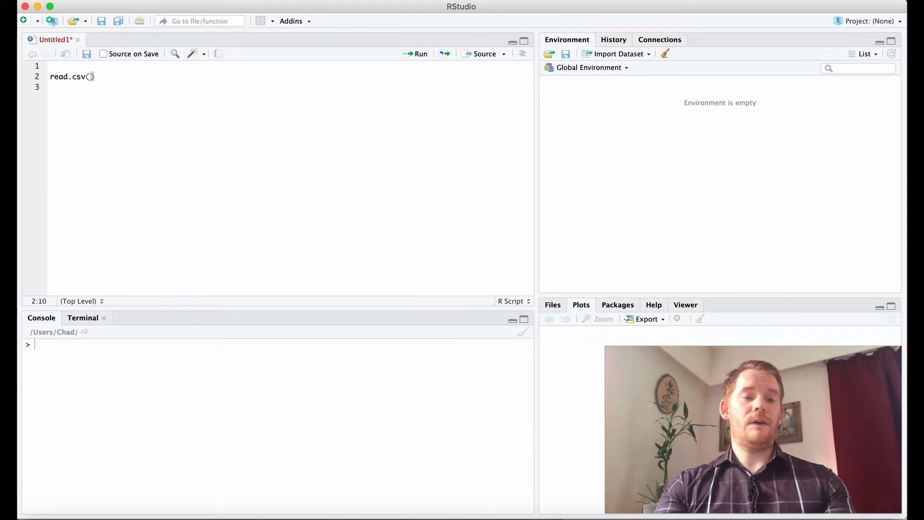
{"action": "type", "text": "'"}
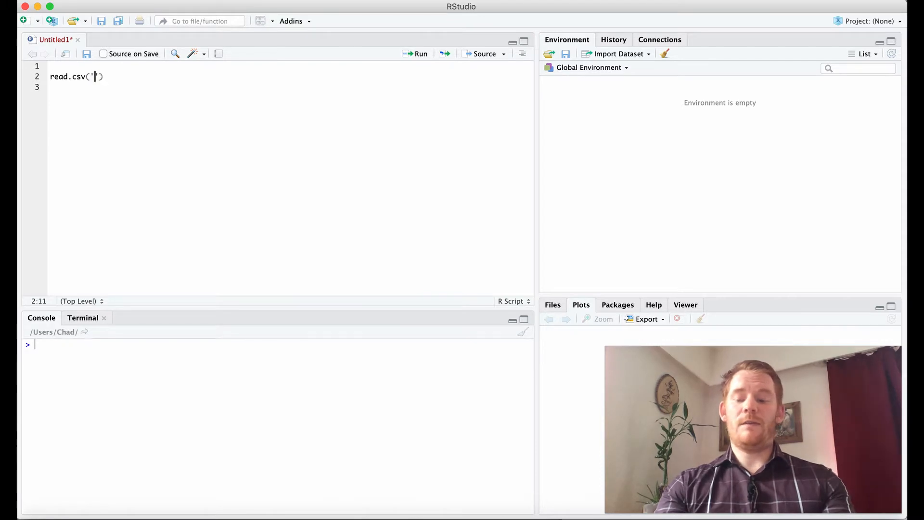
{"action": "type", "text": "Sample_"}
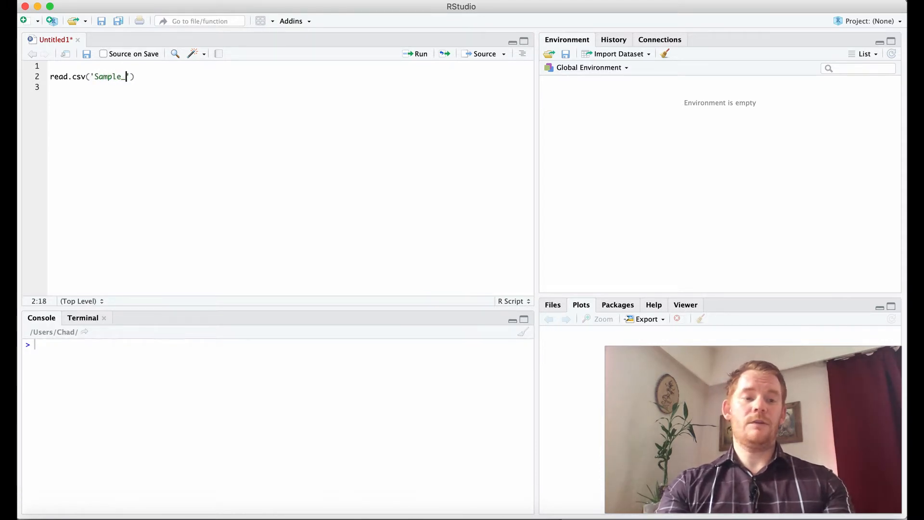
{"action": "type", "text": "Data.csv"}
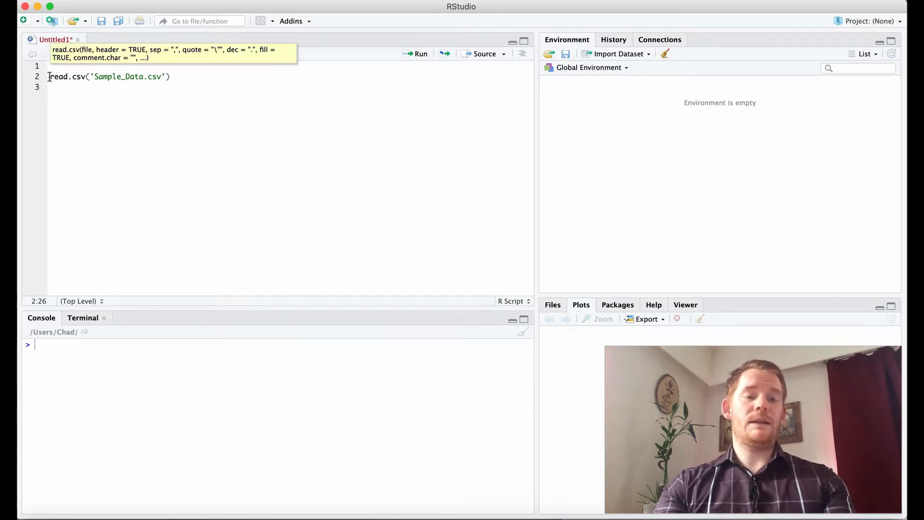
{"action": "type", "text": "data ="}
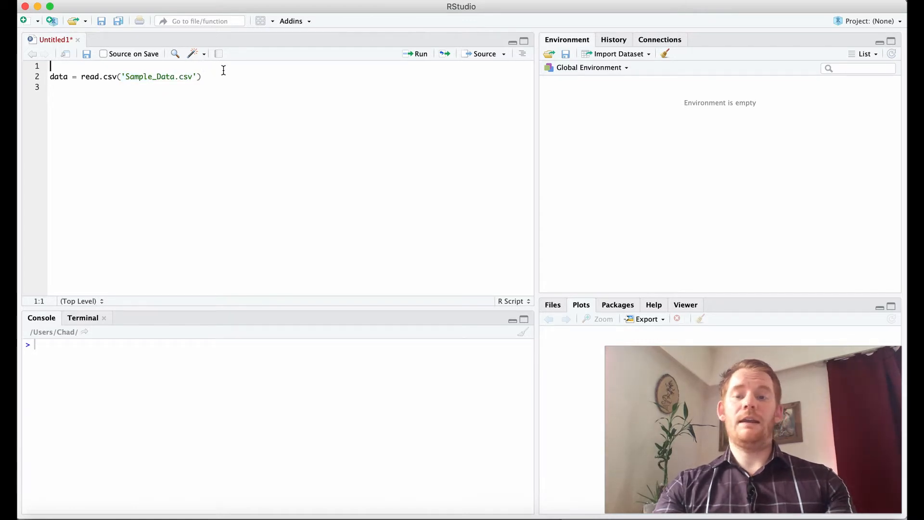
{"action": "mouse_move", "coordinate": [244, 119]}
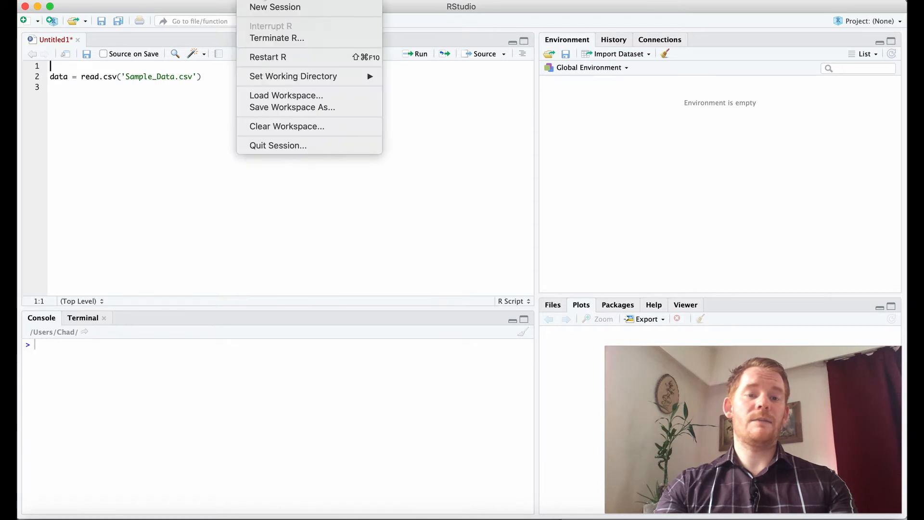
{"action": "mouse_move", "coordinate": [282, 78]}
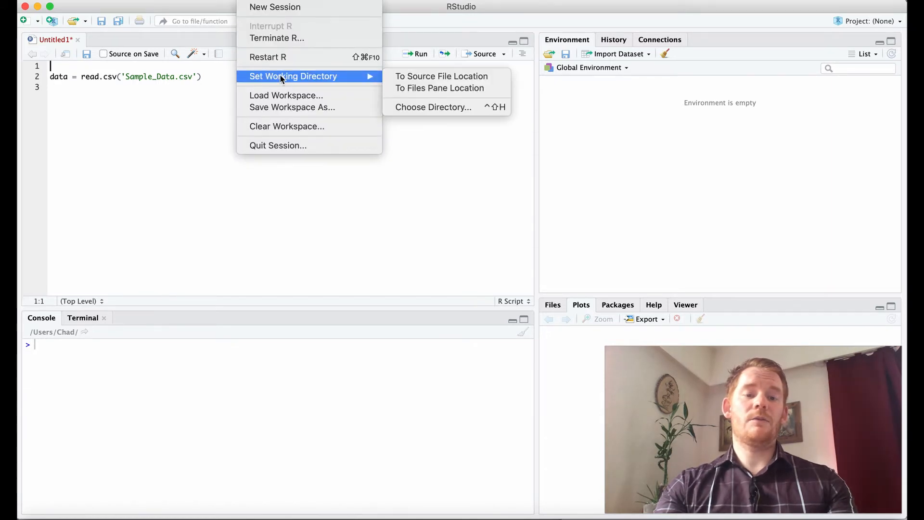
{"action": "mouse_move", "coordinate": [456, 111]}
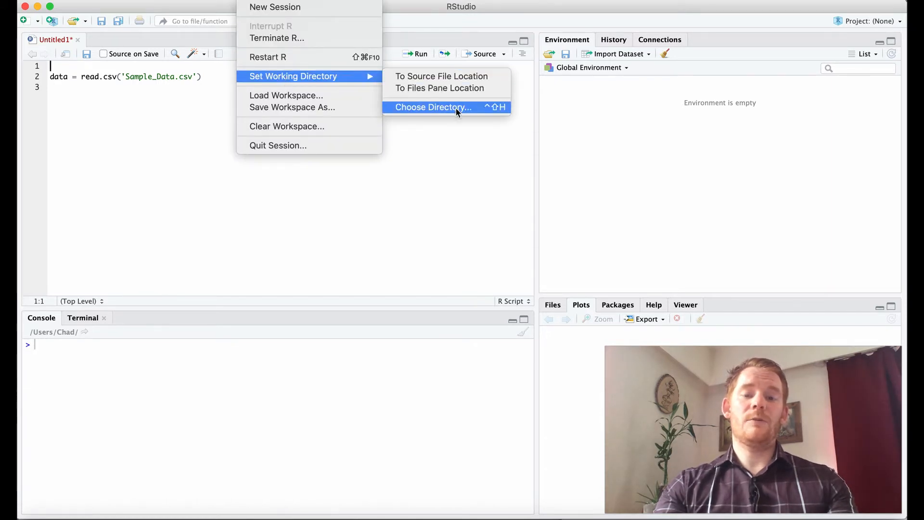
- Choose the home folder containing Sample_Data.csv as the working directory
{"action": "left_click", "coordinate": [433, 107]}
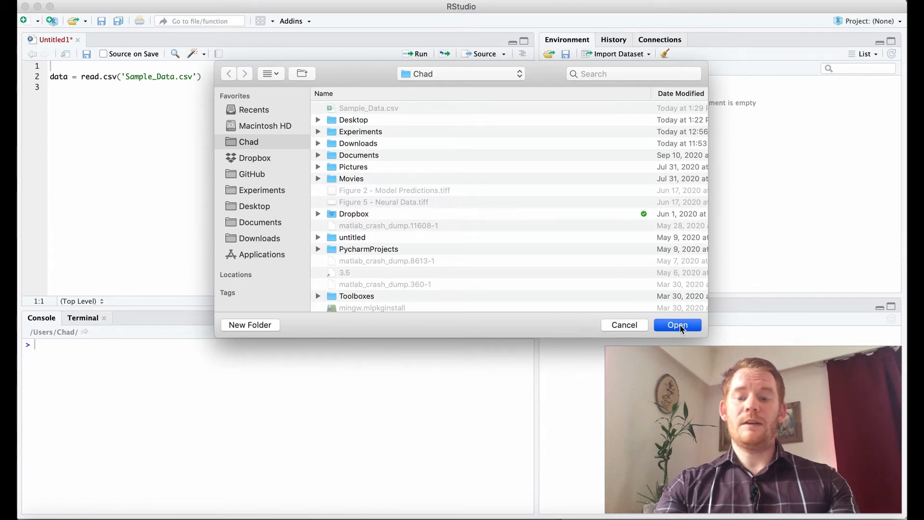
{"action": "left_click", "coordinate": [678, 324]}
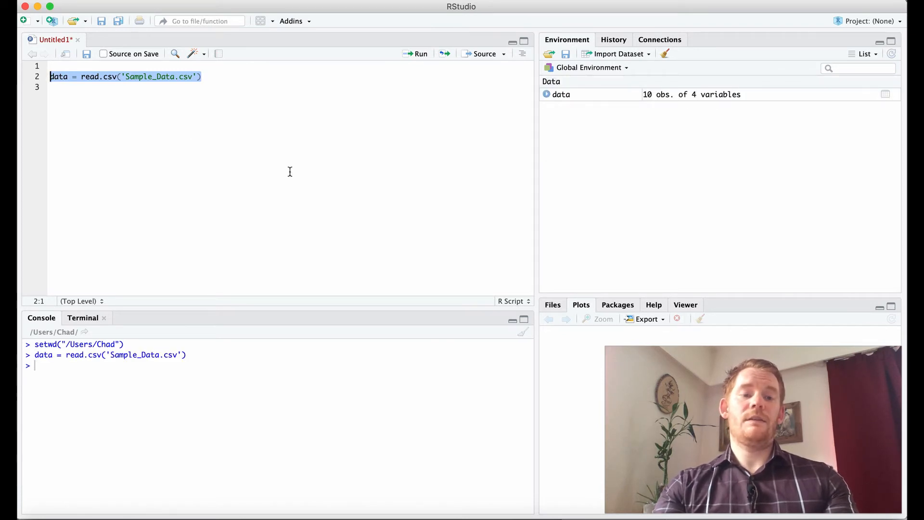
{"action": "mouse_move", "coordinate": [581, 99]}
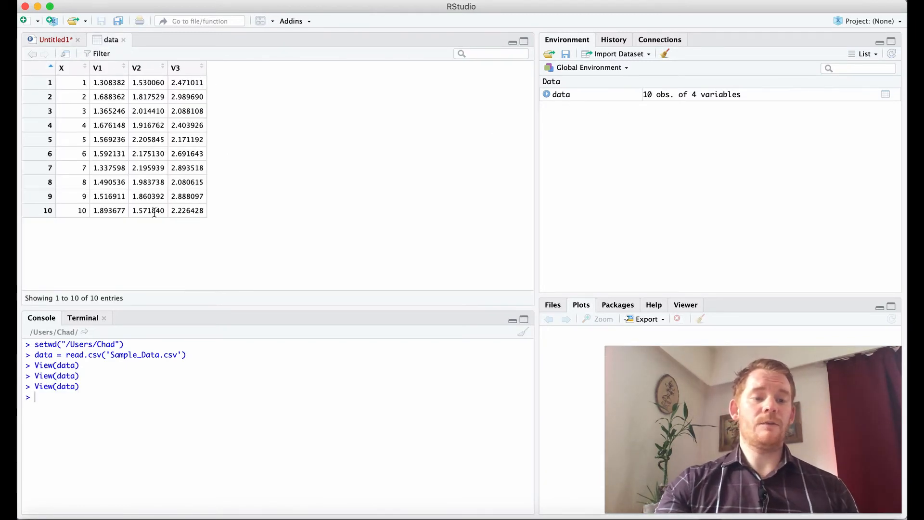
{"action": "mouse_move", "coordinate": [210, 218]}
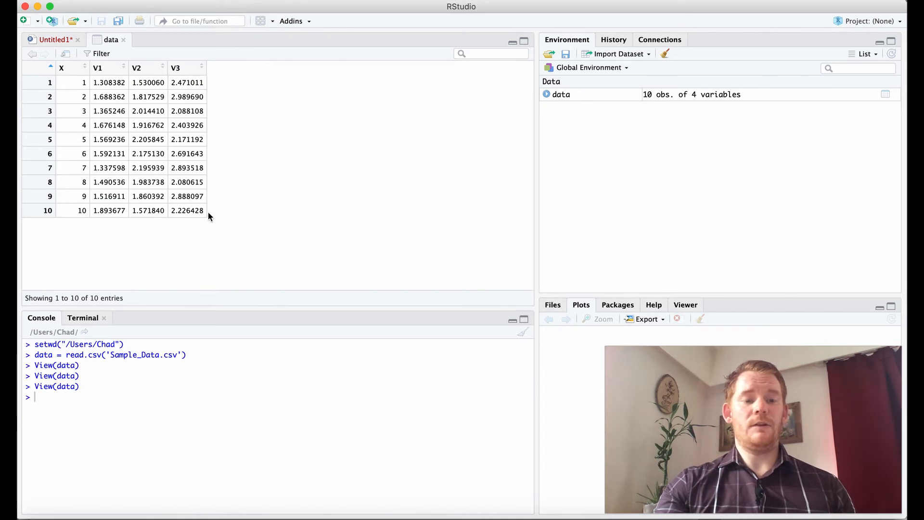
{"action": "mouse_move", "coordinate": [83, 165]}
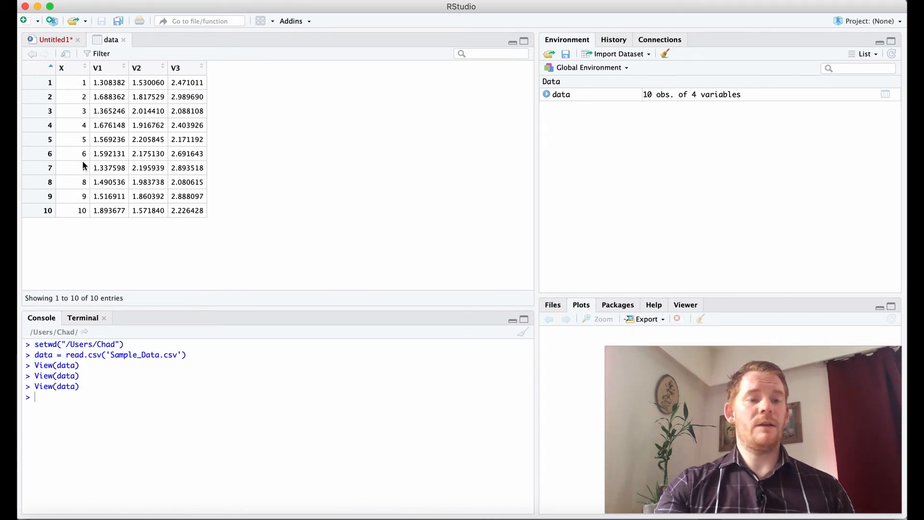
- Return to the Untitled1 script after viewing the 10-row data table
{"action": "left_click", "coordinate": [55, 39]}
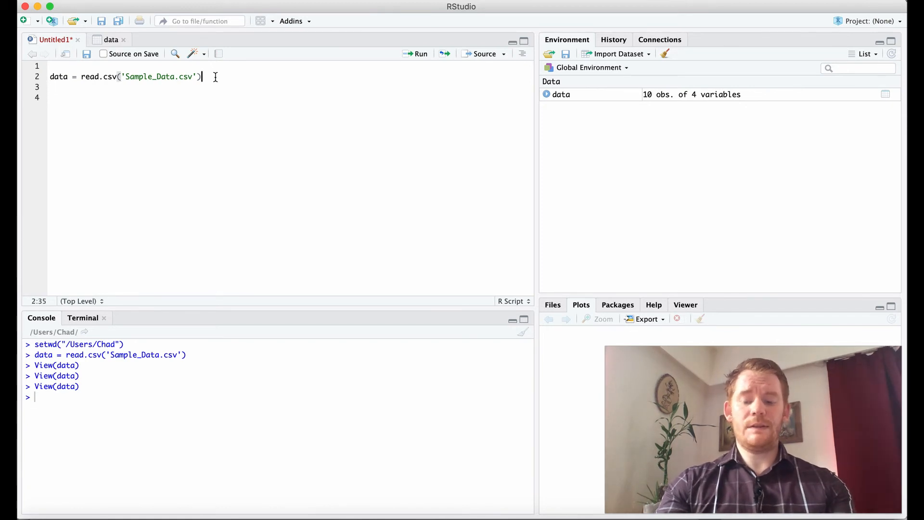
- Add row.names = 1 to read.csv, reload data as 10x3, and return to the script
{"action": "type", "text": ","}
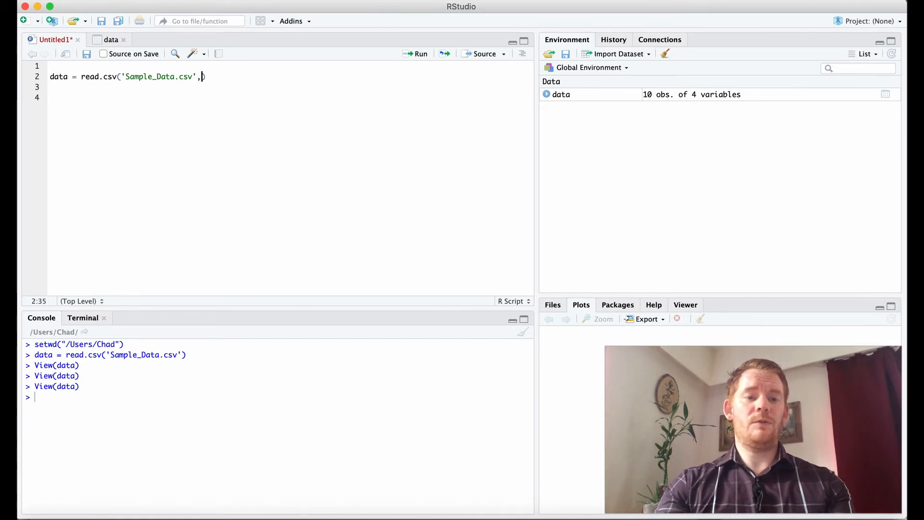
{"action": "type", "text": "row."}
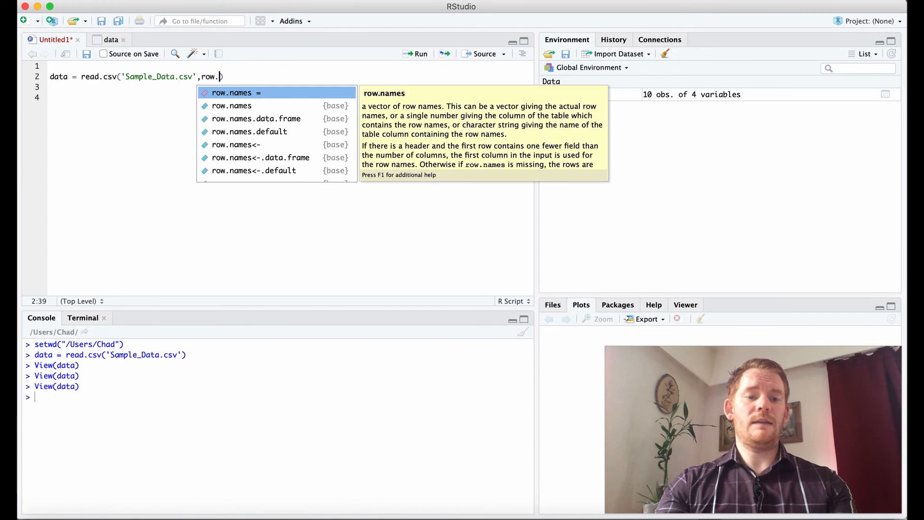
{"action": "type", "text": "= 1"}
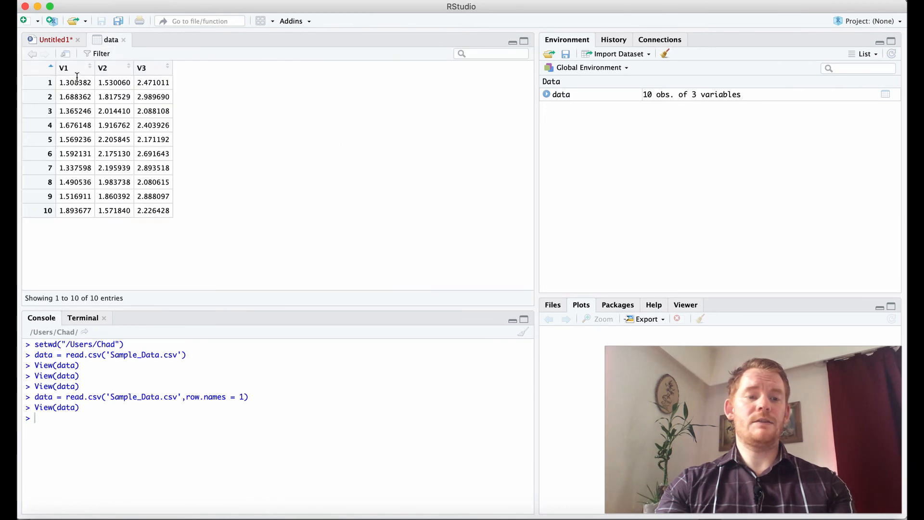
{"action": "mouse_move", "coordinate": [40, 182]}
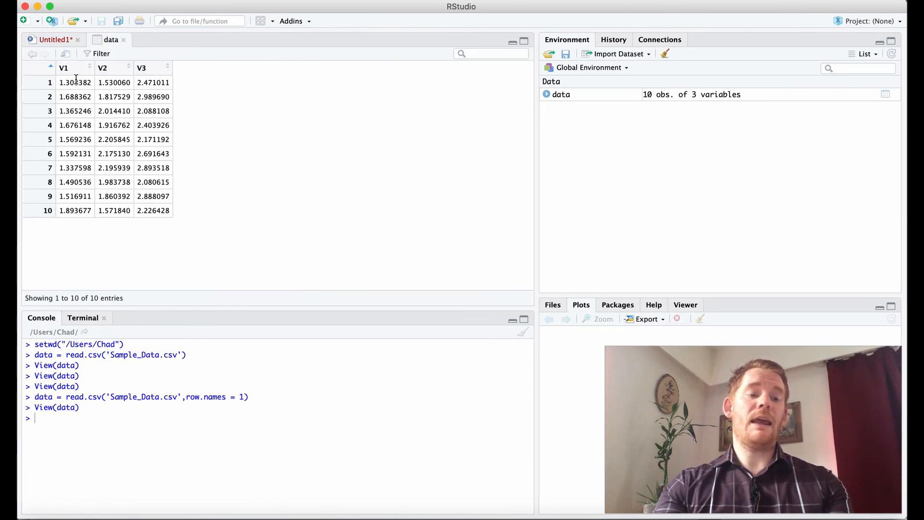
{"action": "mouse_move", "coordinate": [39, 214]}
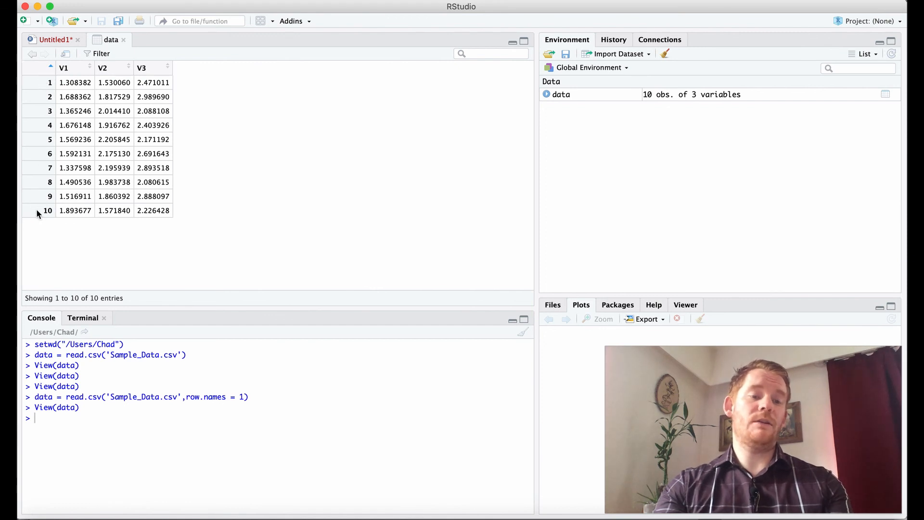
{"action": "left_click", "coordinate": [53, 39]}
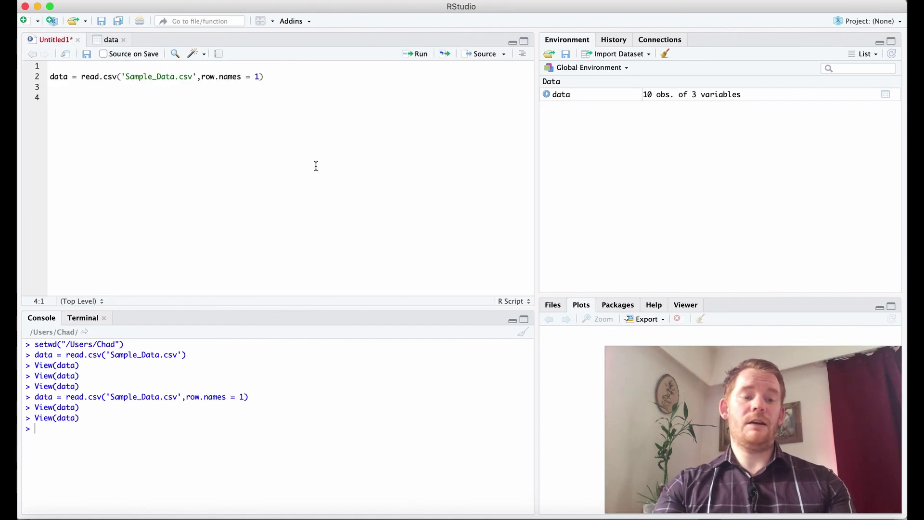